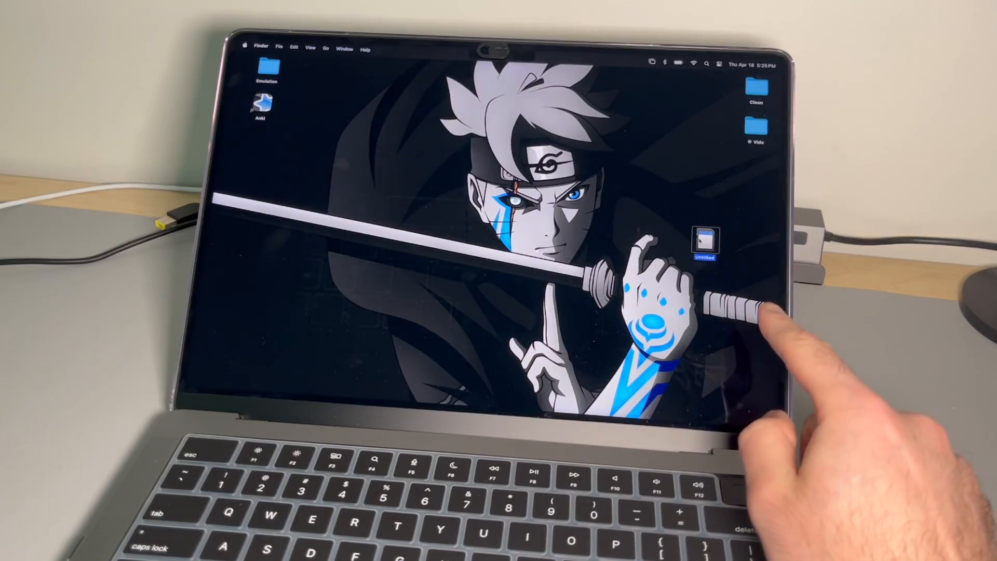
Step: Benchmark the Untitled SD card, reporting about 86.4 MB/s write and 89.1 MB/s read with compatibility results
double_click(703, 240)
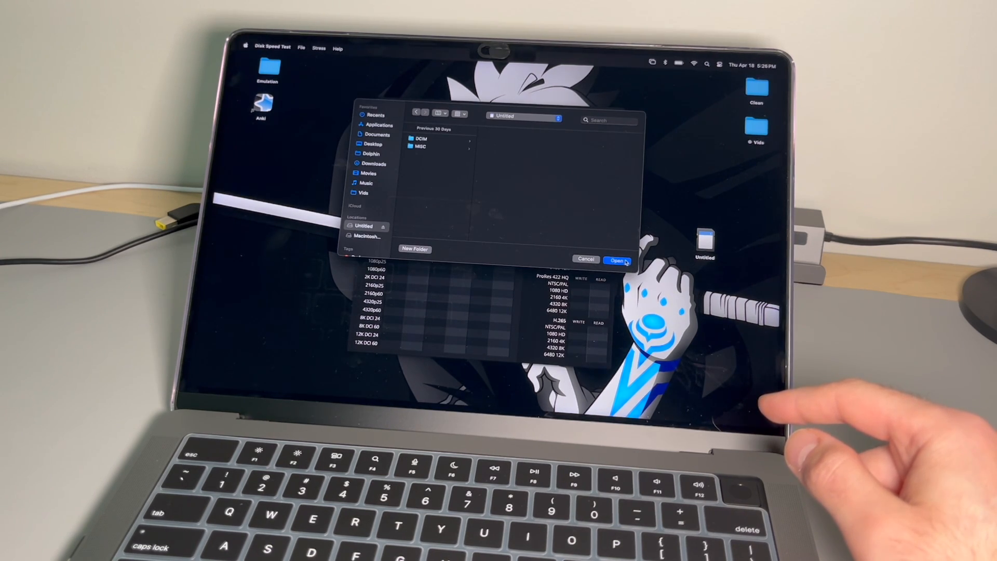
click(632, 259)
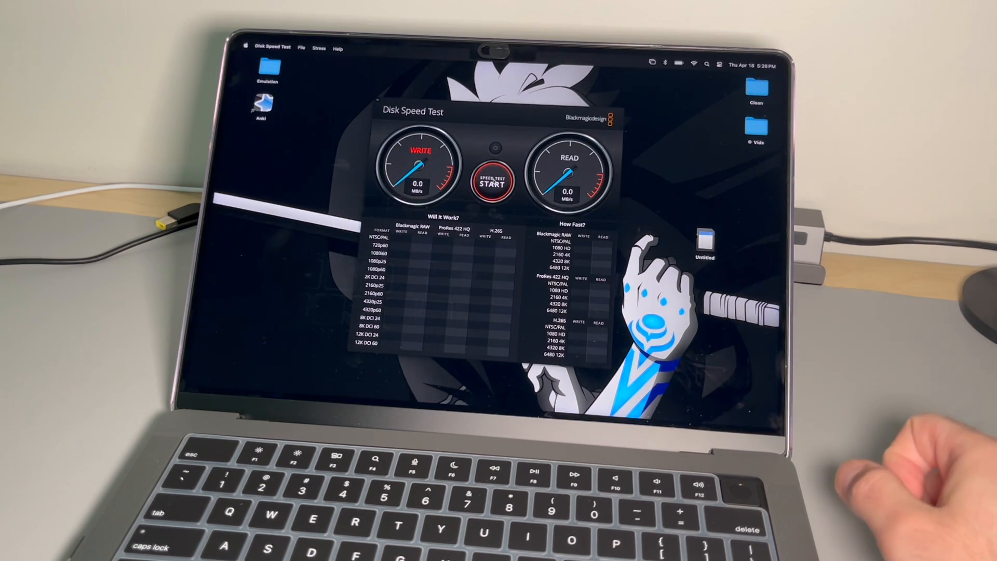
click(492, 180)
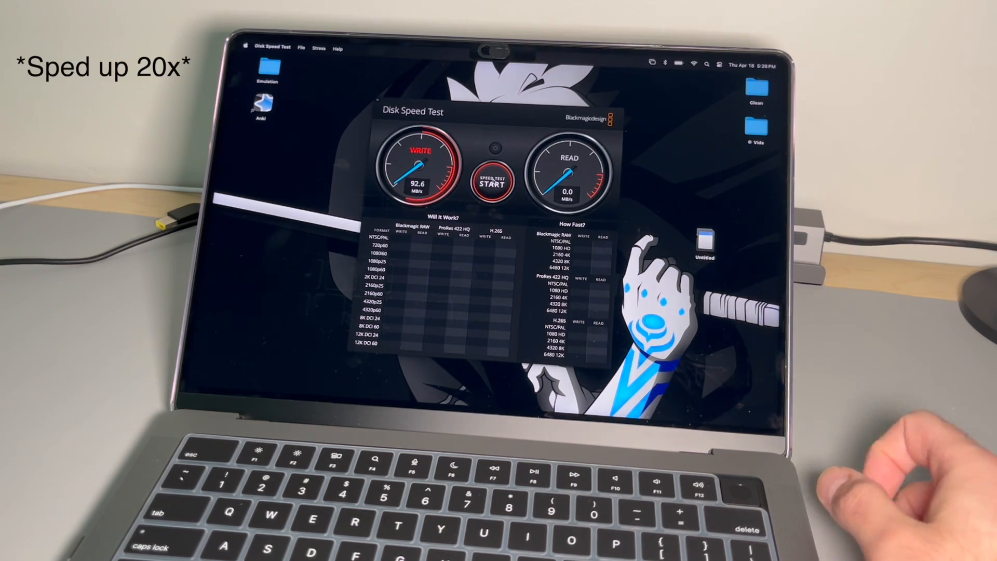
click(493, 181)
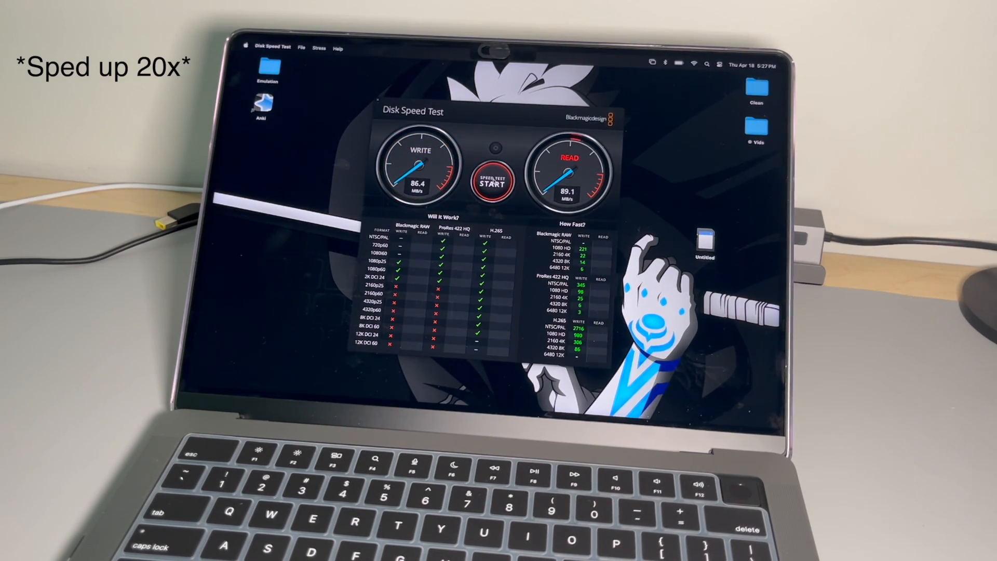